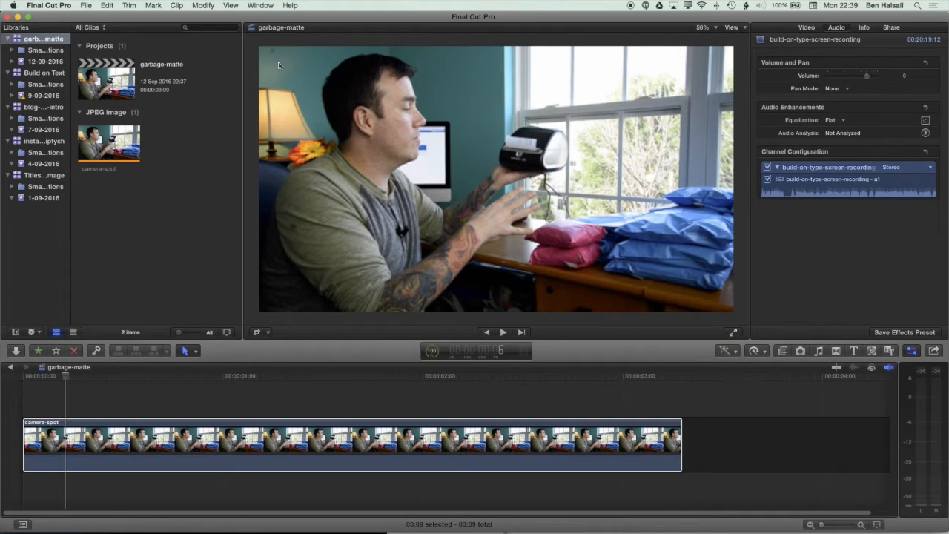
pyautogui.moveTo(283, 59)
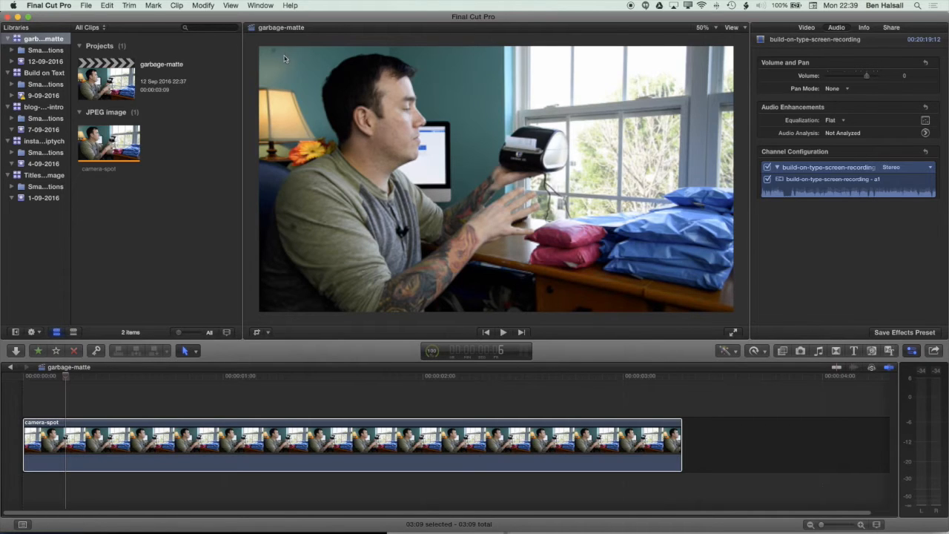
pyautogui.moveTo(267, 60)
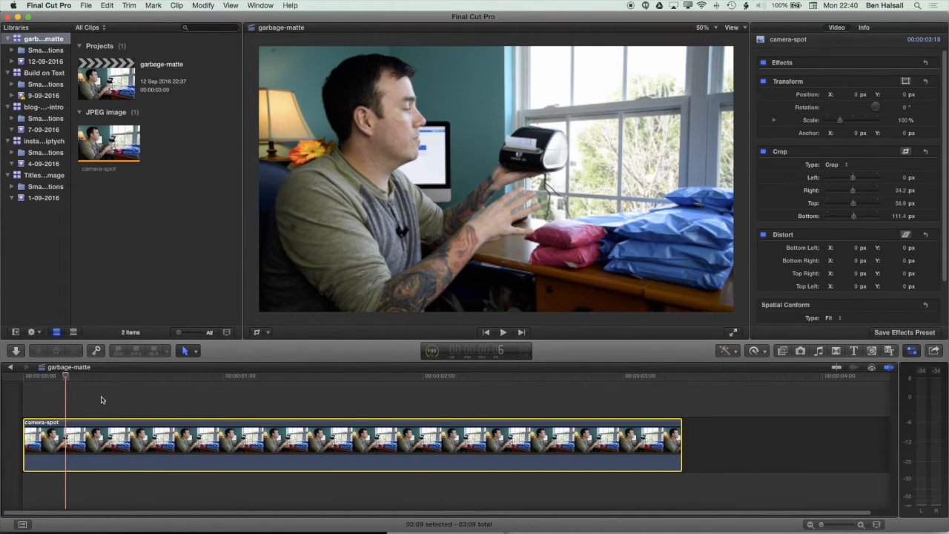
pyautogui.moveTo(187, 356)
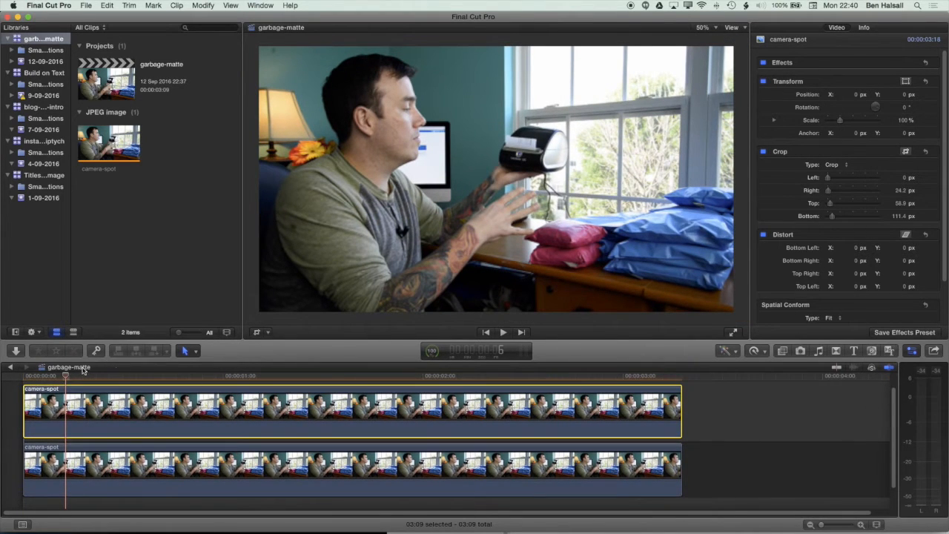
pyautogui.moveTo(68, 431)
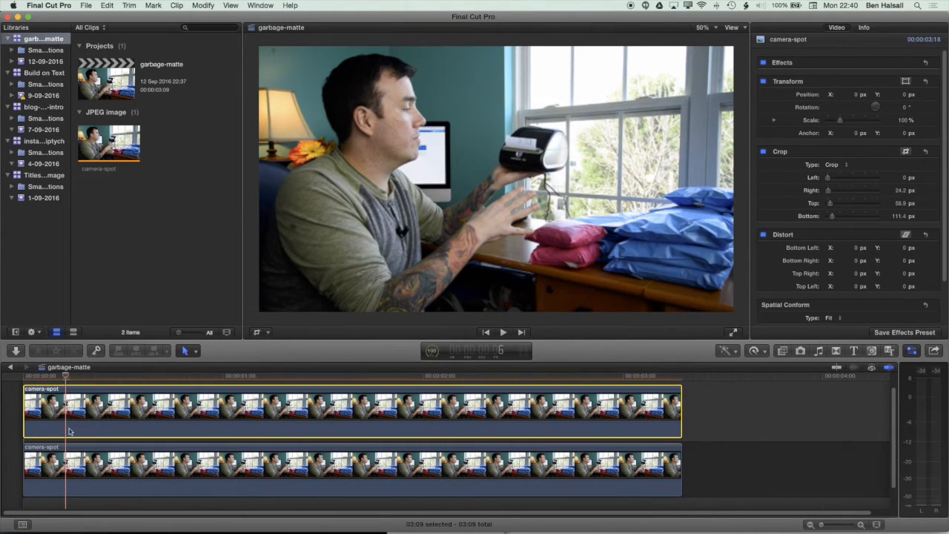
# Select the lower camera-spot clip in the timeline for duplication.
pyautogui.click(92, 469)
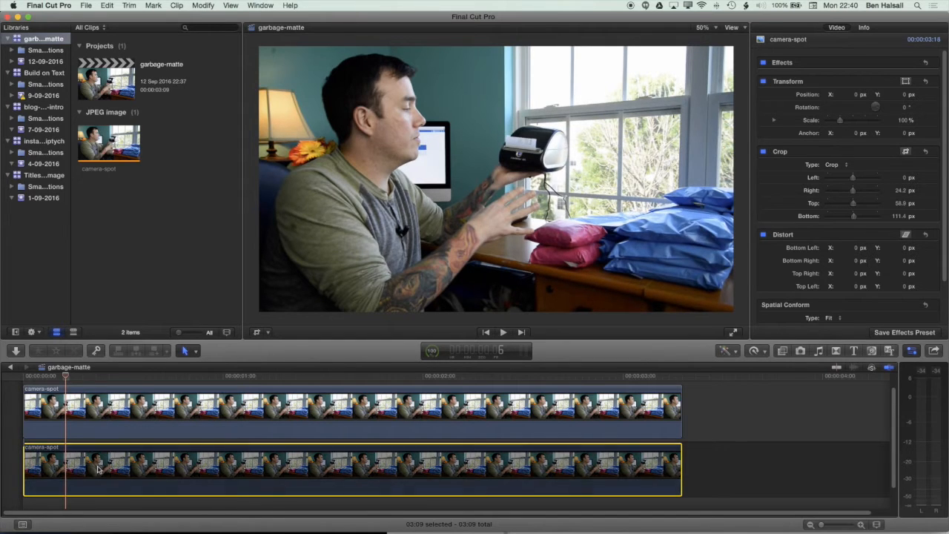
pyautogui.moveTo(712, 325)
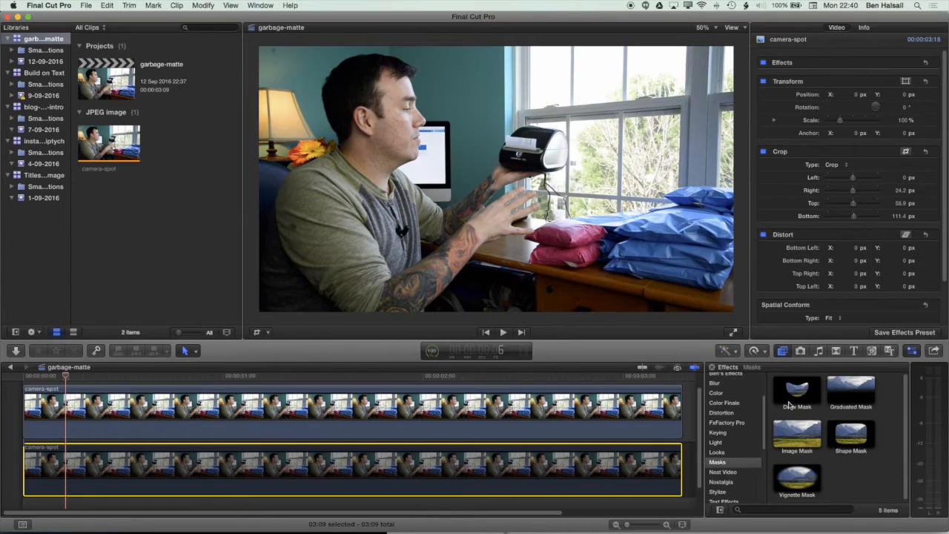
pyautogui.moveTo(764, 418)
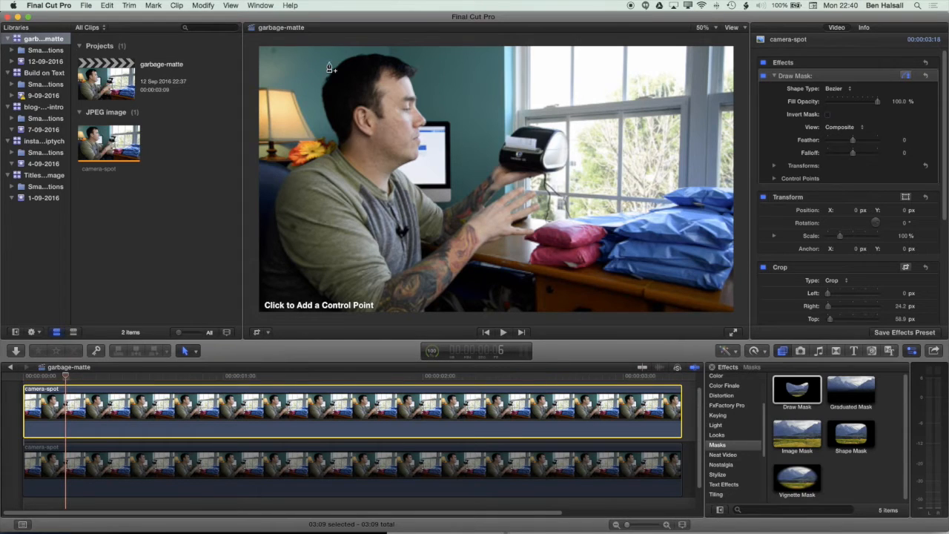
# Magnify the viewer to 200% to see the wall spot above the lamp.
pyautogui.click(703, 26)
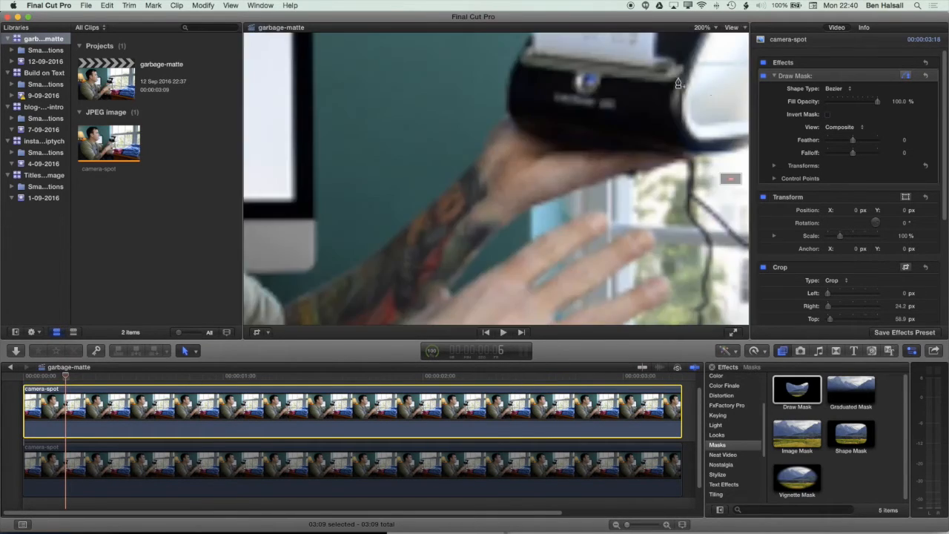
pyautogui.moveTo(730, 178)
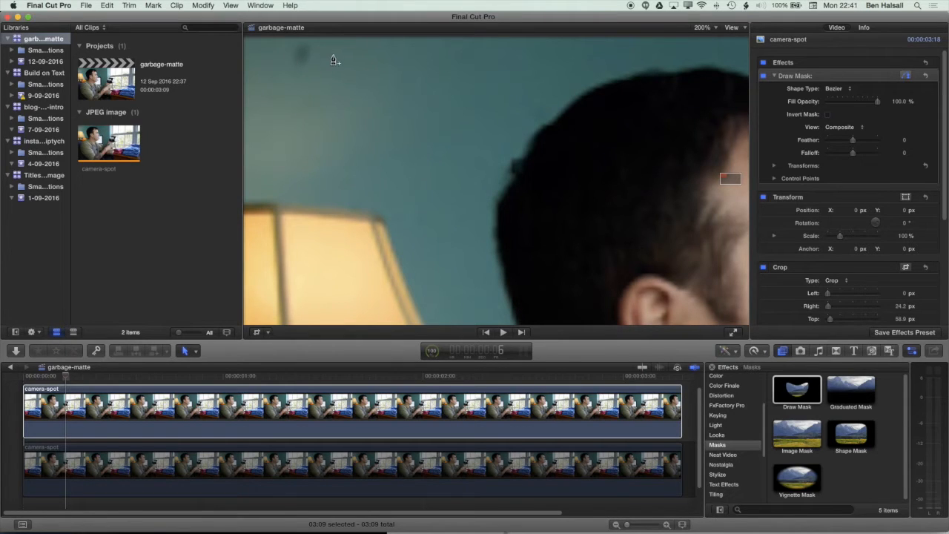
pyautogui.moveTo(296, 61)
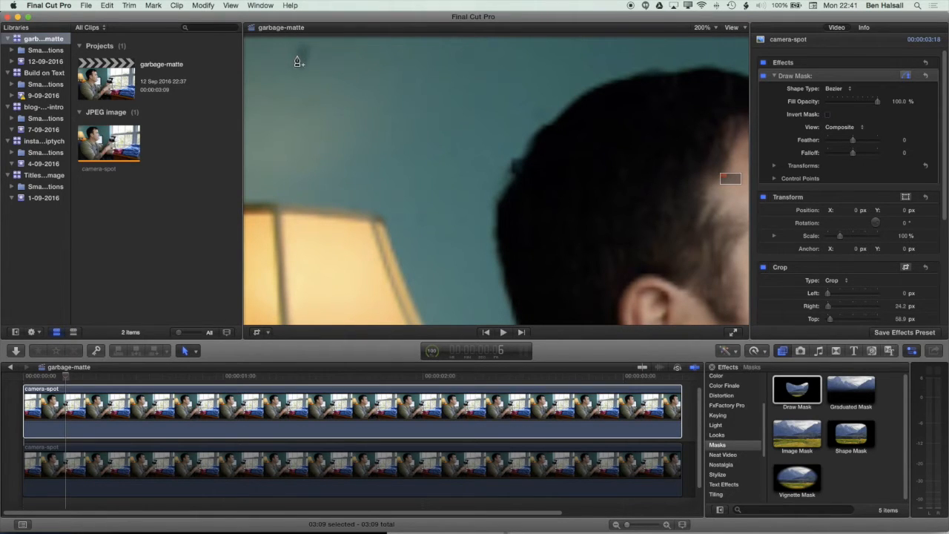
pyautogui.moveTo(334, 87)
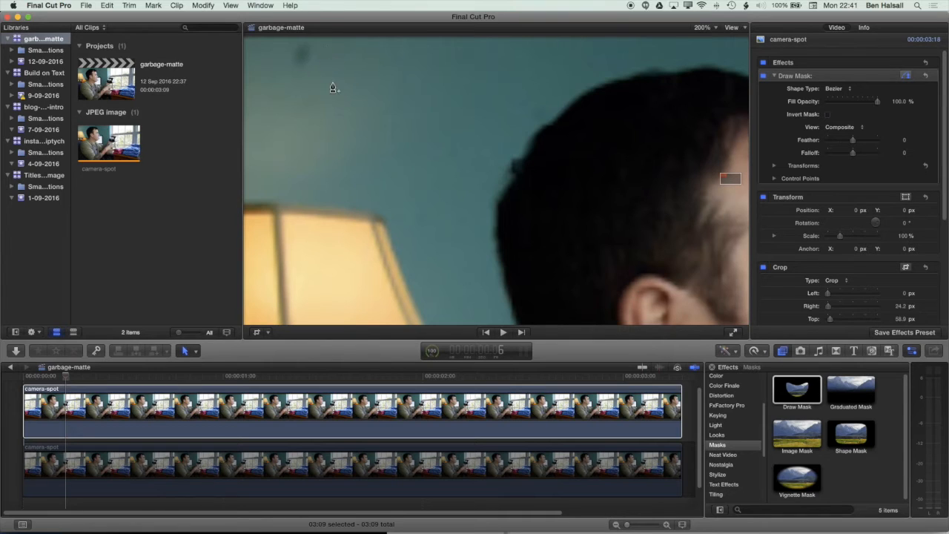
pyautogui.moveTo(323, 74)
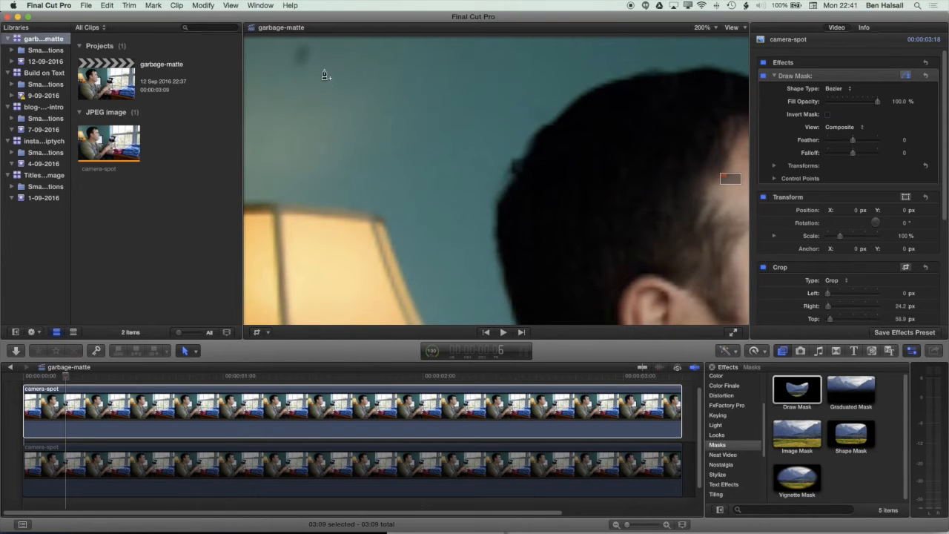
pyautogui.moveTo(307, 62)
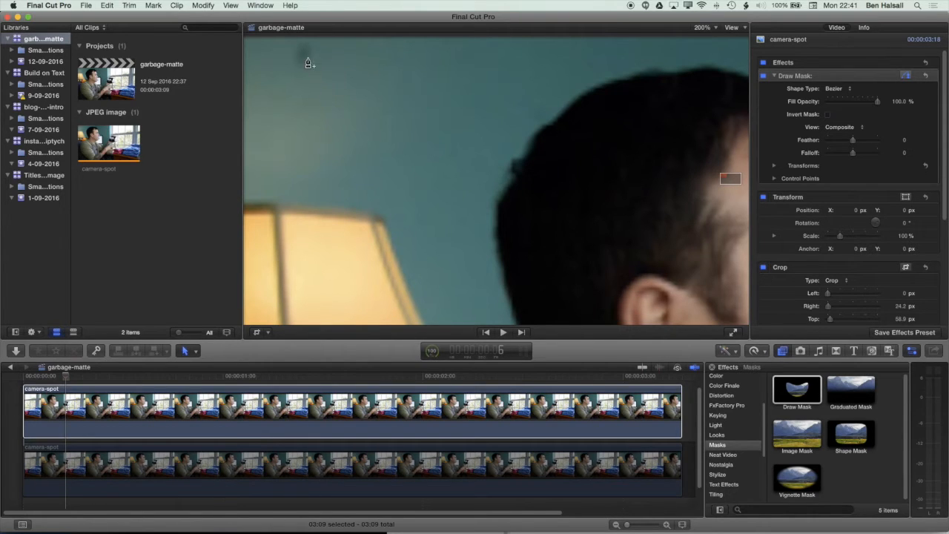
pyautogui.moveTo(338, 75)
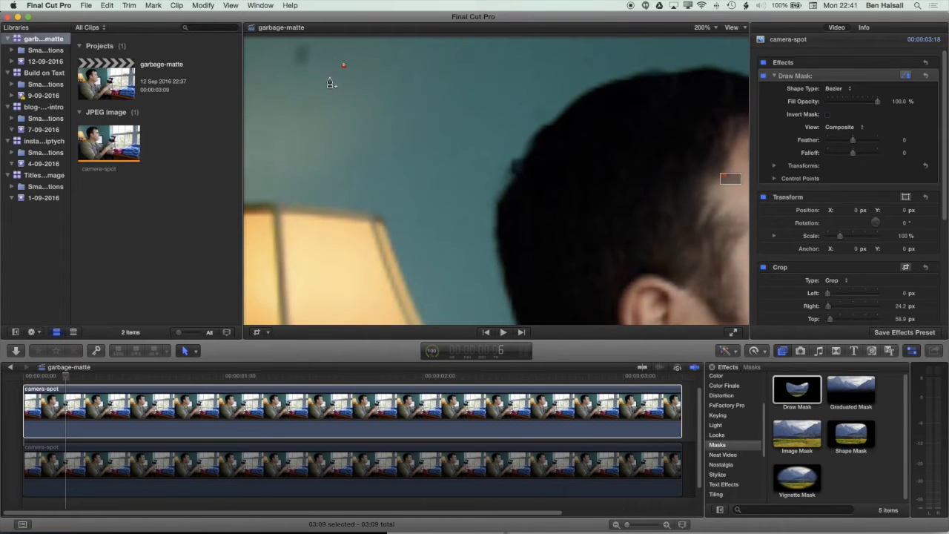
# Add another draw-mask control point around the wall spot.
pyautogui.click(332, 107)
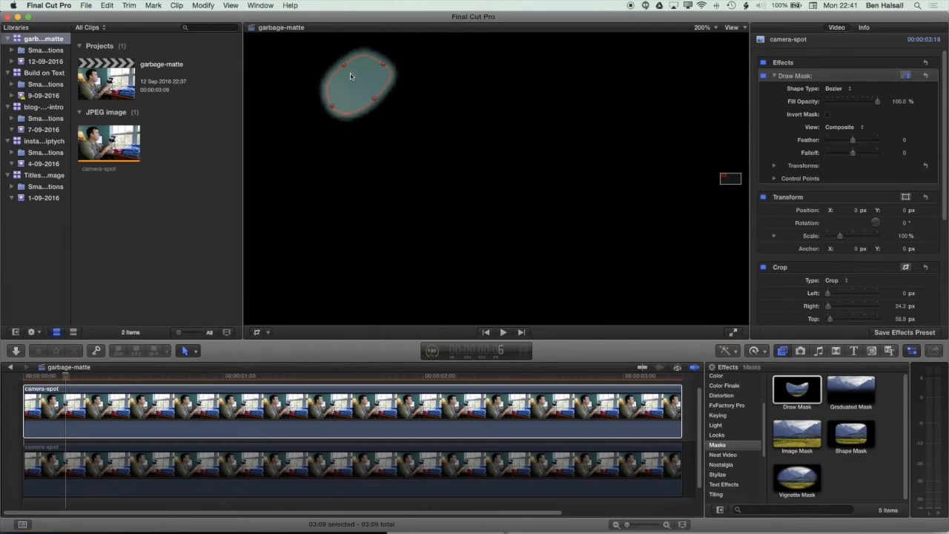
pyautogui.moveTo(334, 104)
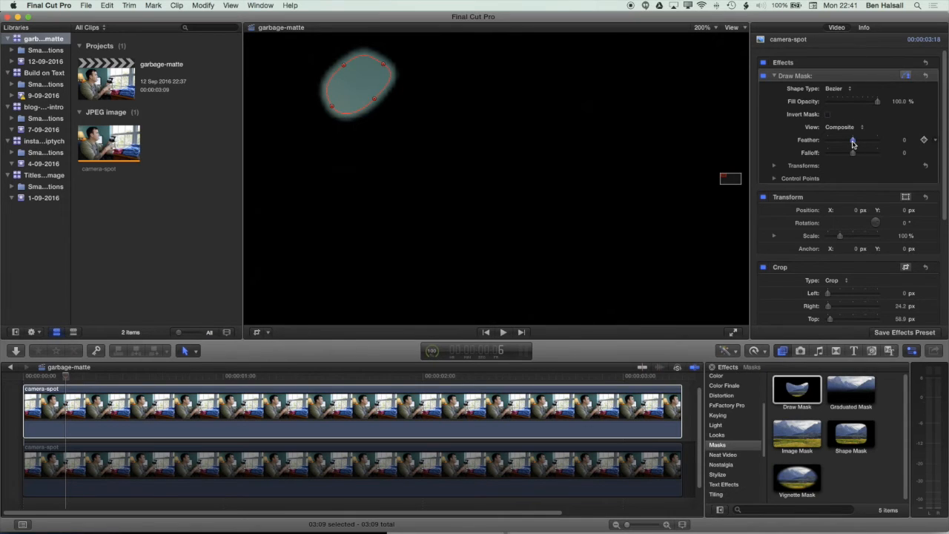
# Raise the Draw Mask Feather slider to give the wall patch a soft edge.
pyautogui.moveTo(853, 139); pyautogui.dragTo(848, 139)
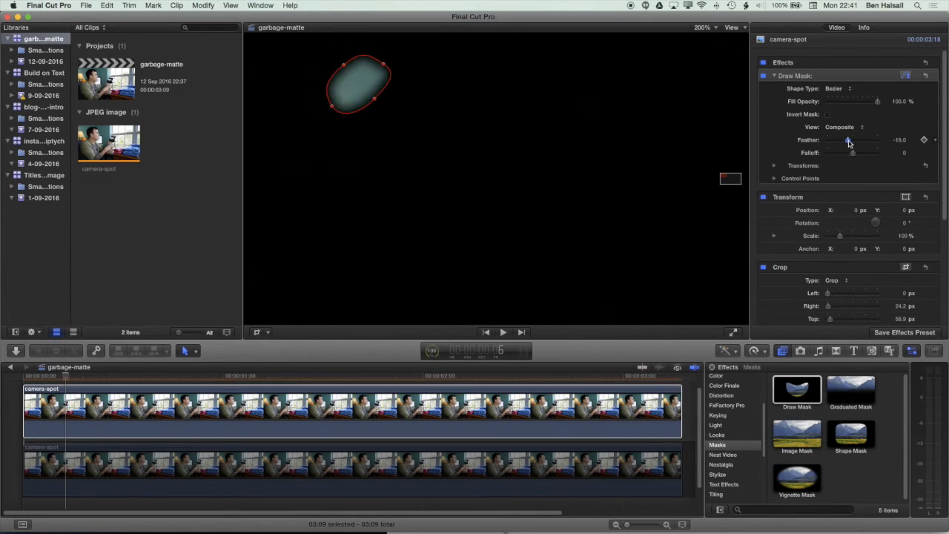
pyautogui.moveTo(848, 141); pyautogui.dragTo(843, 143)
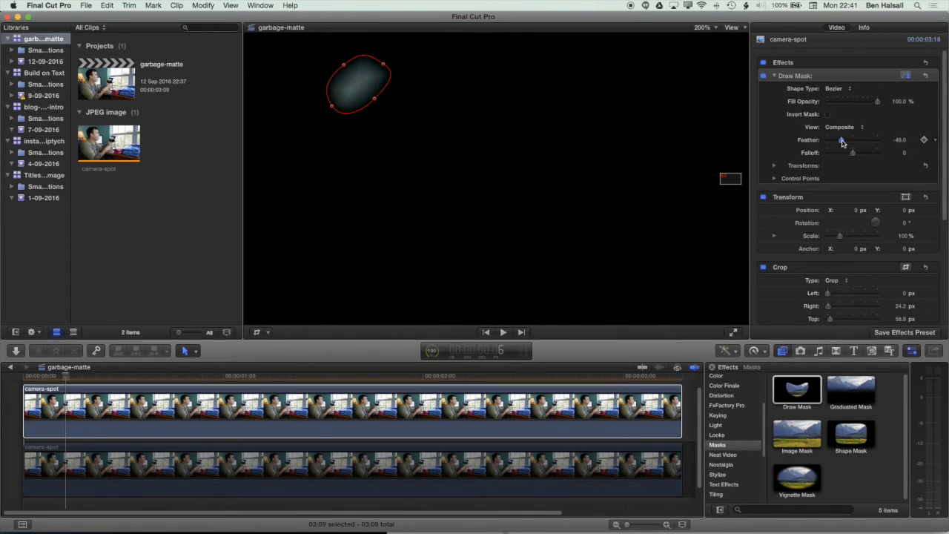
pyautogui.moveTo(842, 142); pyautogui.dragTo(842, 142)
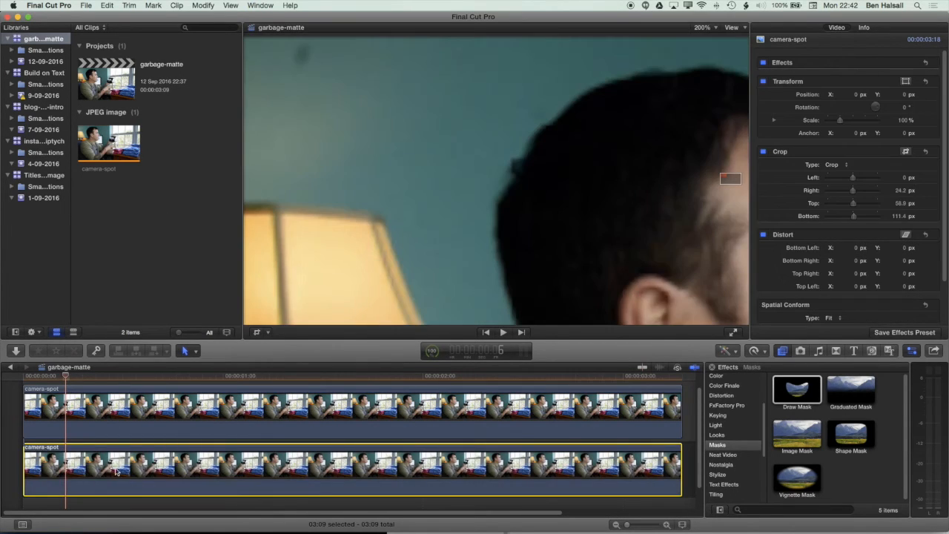
# Select the masked upper clip, switch its on-screen controls to Transform and fit the frame in the viewer.
pyautogui.click(101, 416)
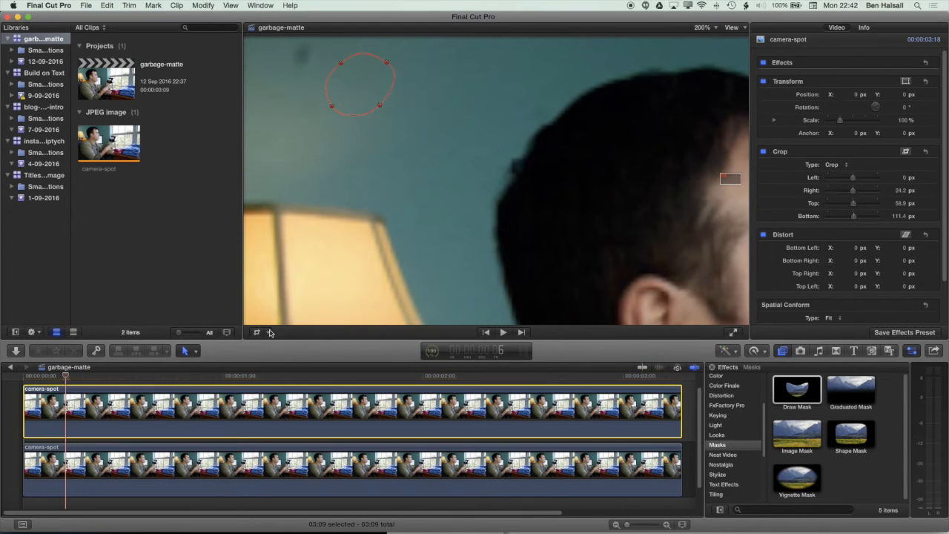
pyautogui.click(257, 332)
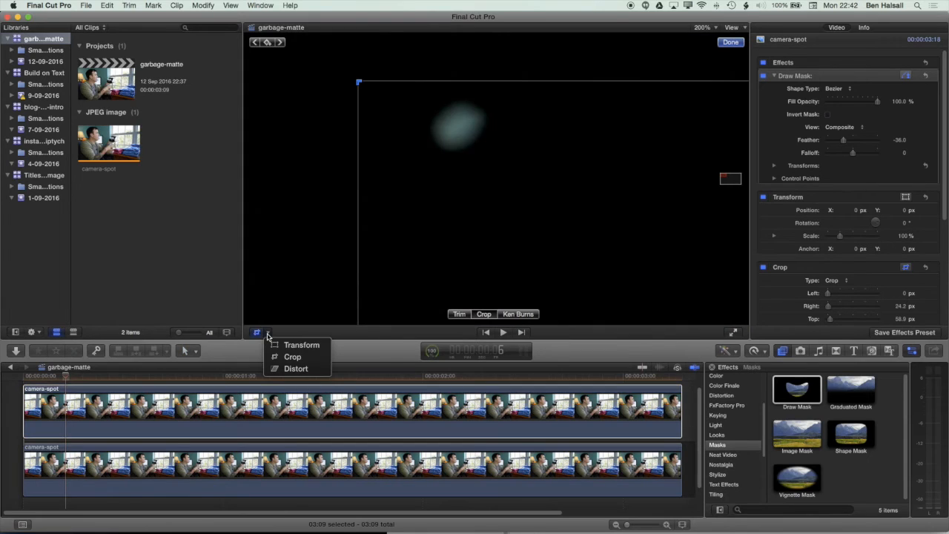
pyautogui.click(257, 333)
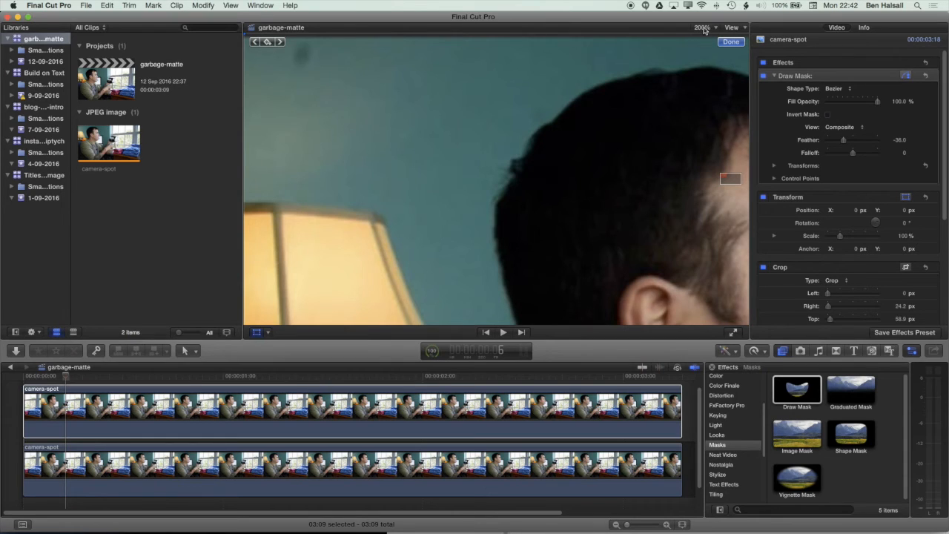
pyautogui.click(703, 26)
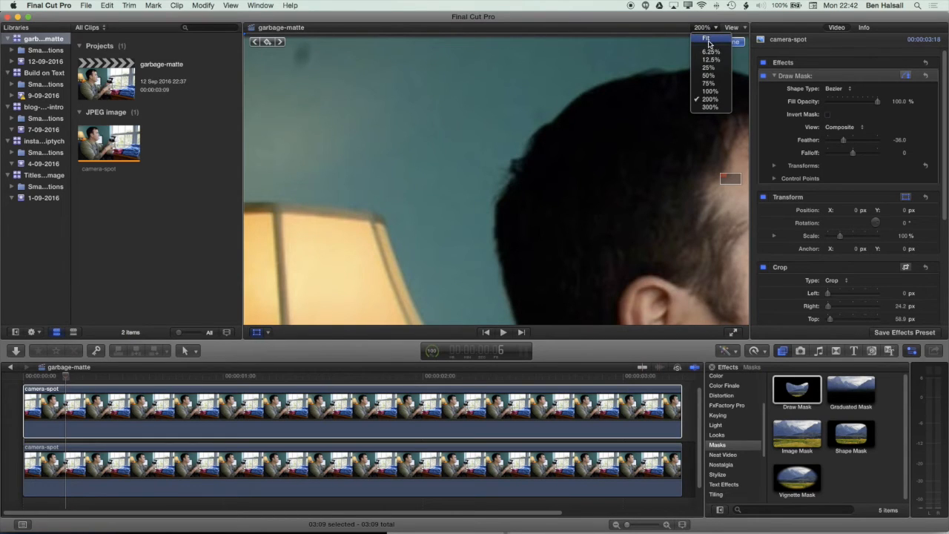
pyautogui.click(706, 38)
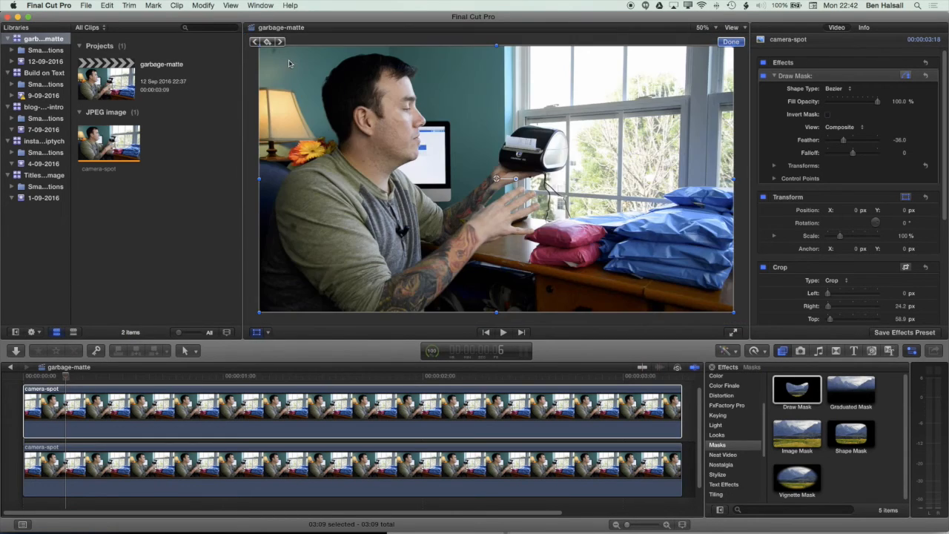
# Drag the duplicated clip so its feathered patch covers the wall spot, then confirm with Done.
pyautogui.moveTo(504, 178); pyautogui.dragTo(496, 176)
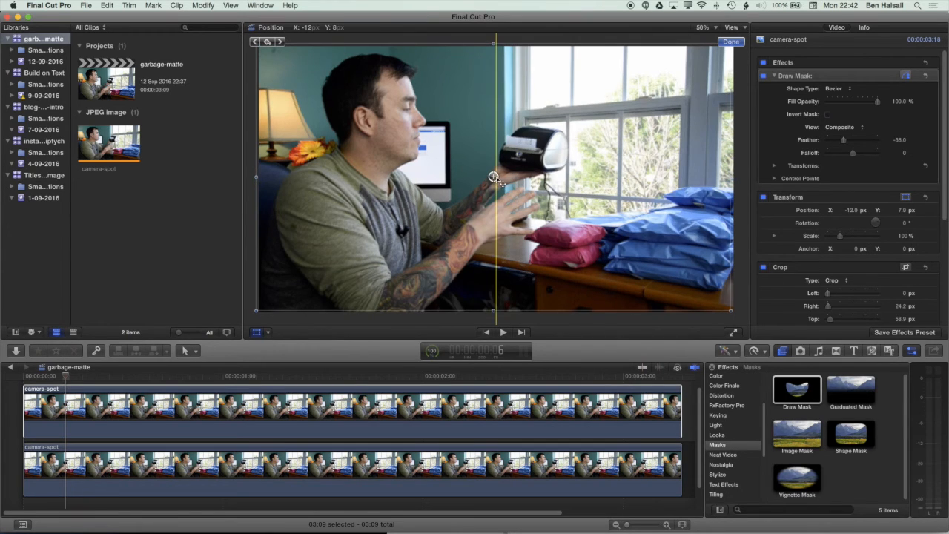
pyautogui.moveTo(493, 177); pyautogui.dragTo(477, 172)
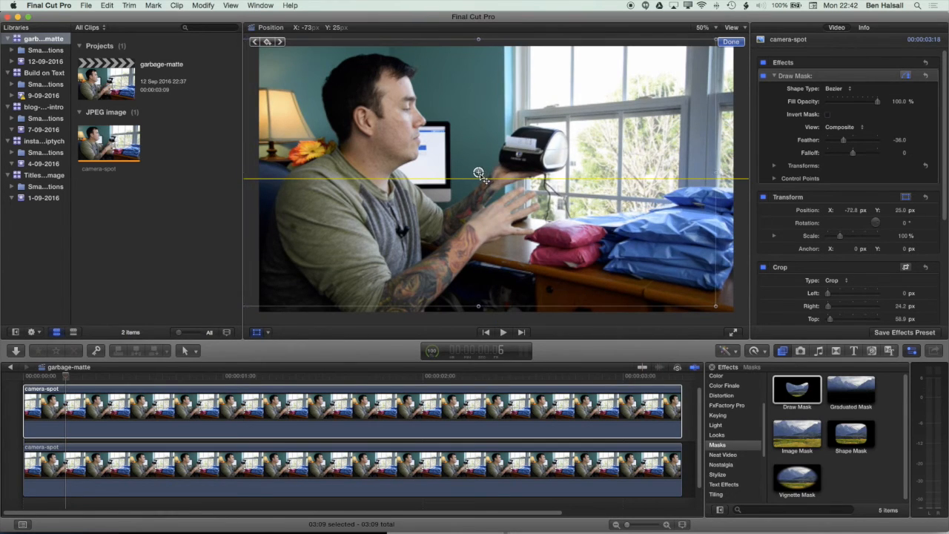
pyautogui.moveTo(478, 175); pyautogui.dragTo(483, 169)
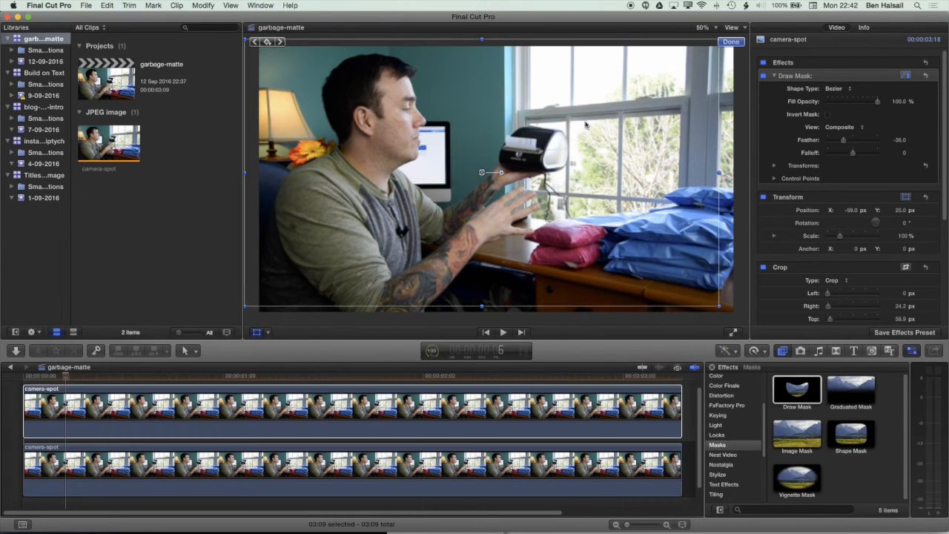
pyautogui.click(706, 26)
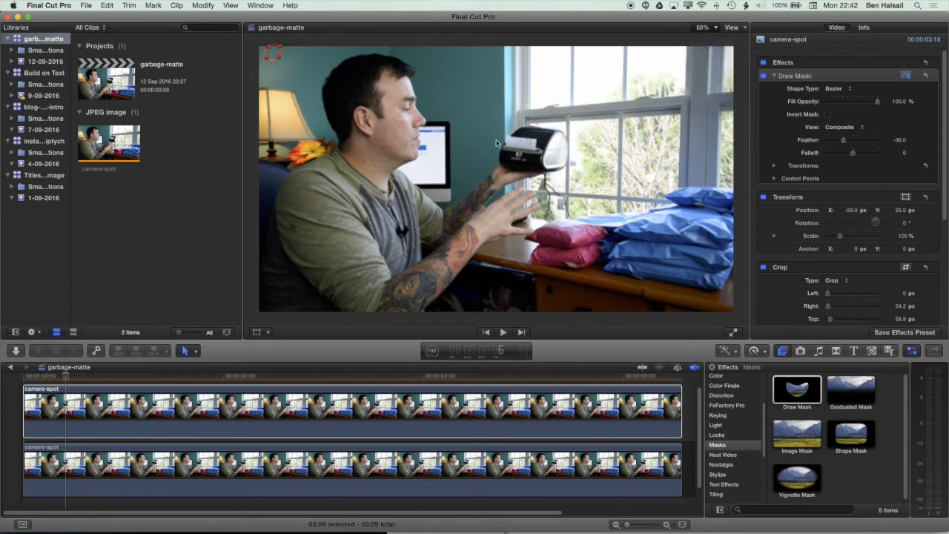
# Zoom in on the patch and retune the Draw Mask Feather to a slightly lighter blend.
pyautogui.click(707, 27)
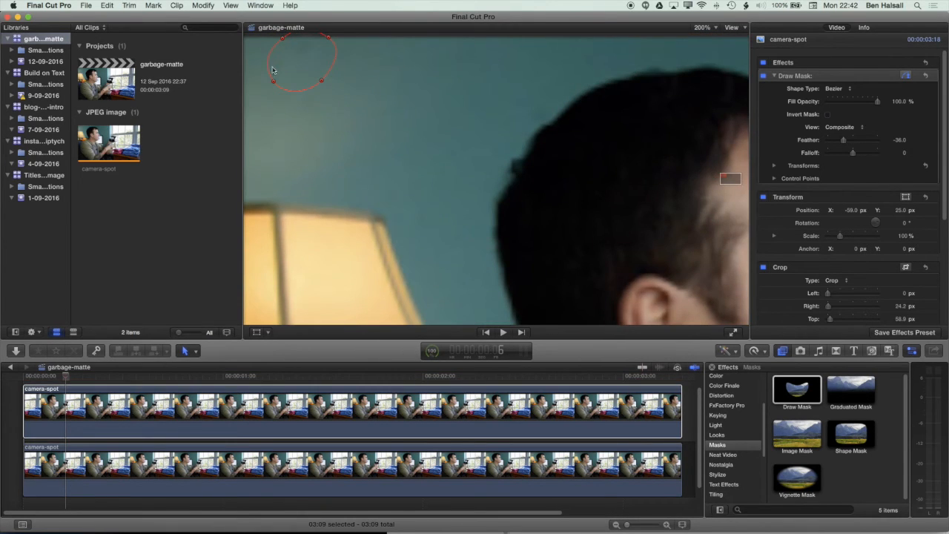
pyautogui.moveTo(518, 121)
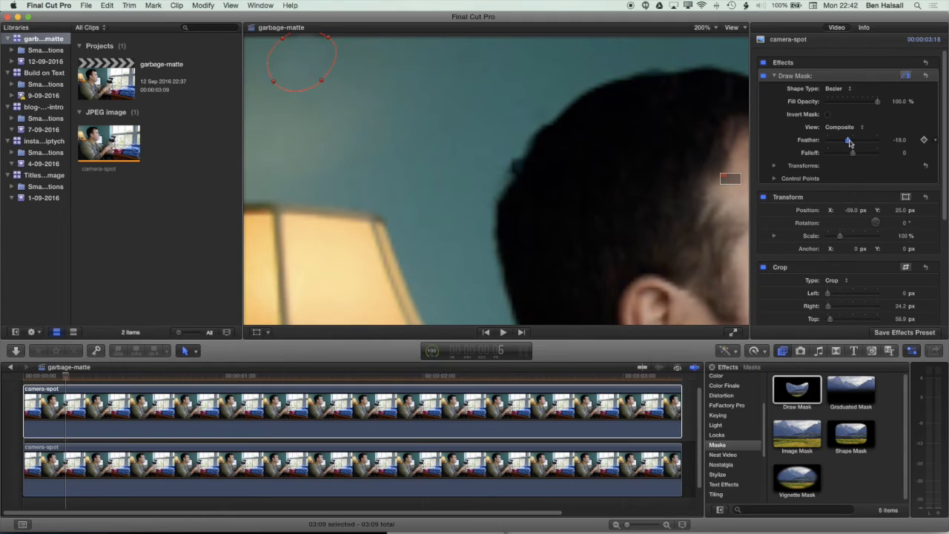
pyautogui.moveTo(851, 140); pyautogui.dragTo(853, 139)
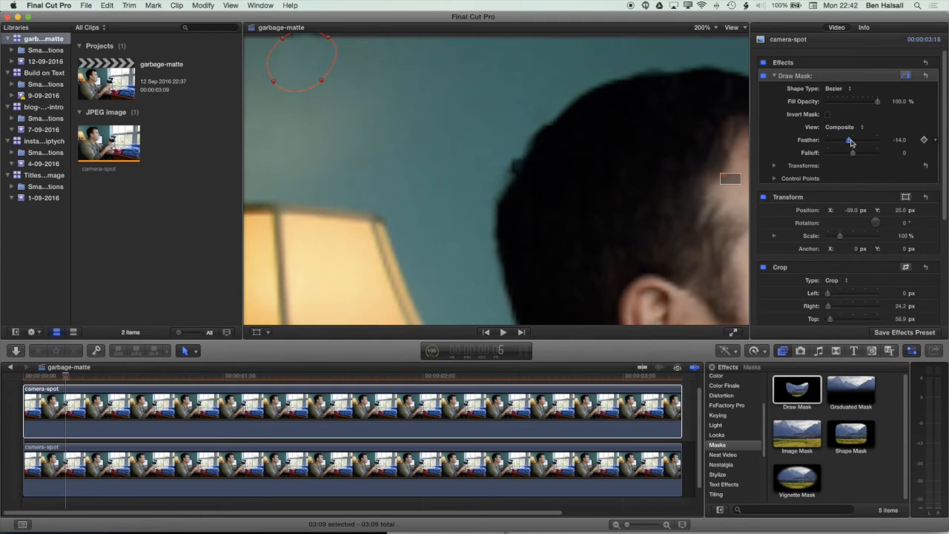
pyautogui.moveTo(853, 139); pyautogui.dragTo(848, 140)
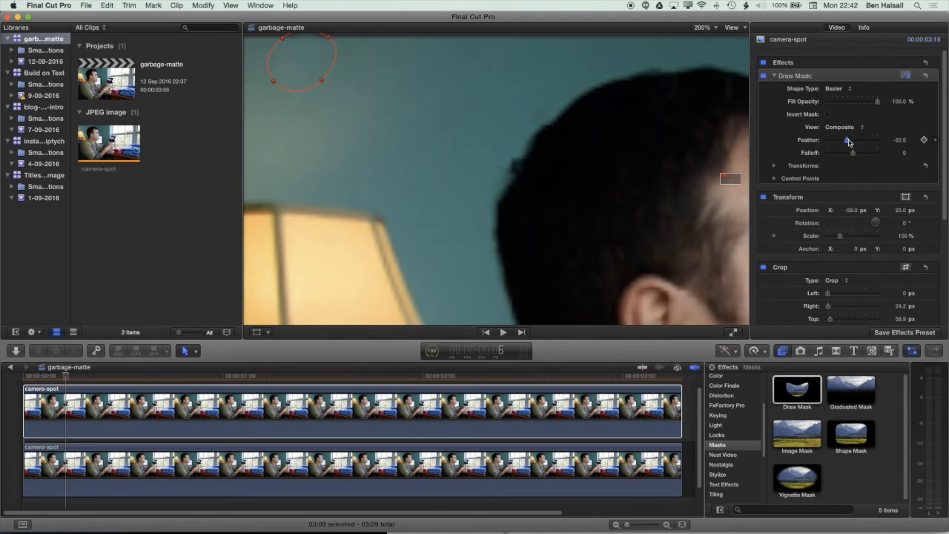
pyautogui.moveTo(846, 140); pyautogui.dragTo(851, 140)
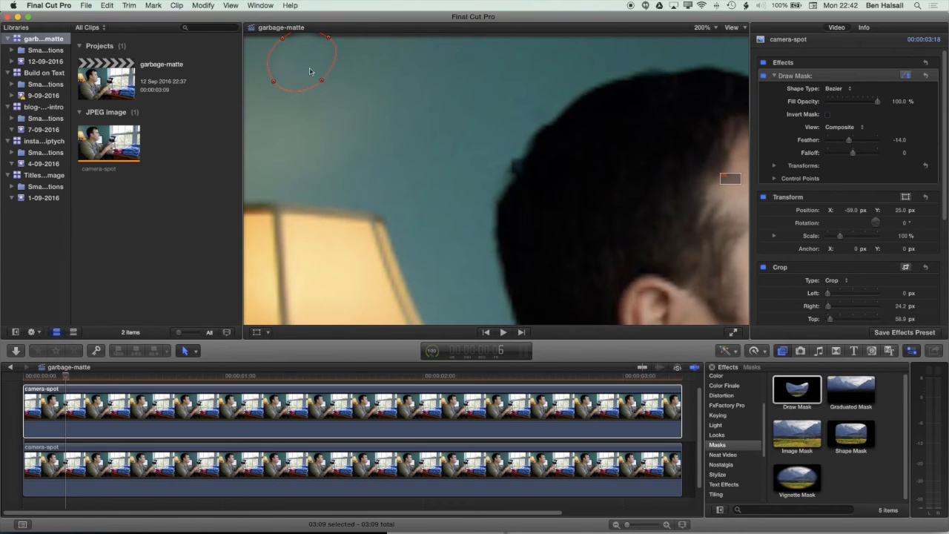
pyautogui.click(105, 412)
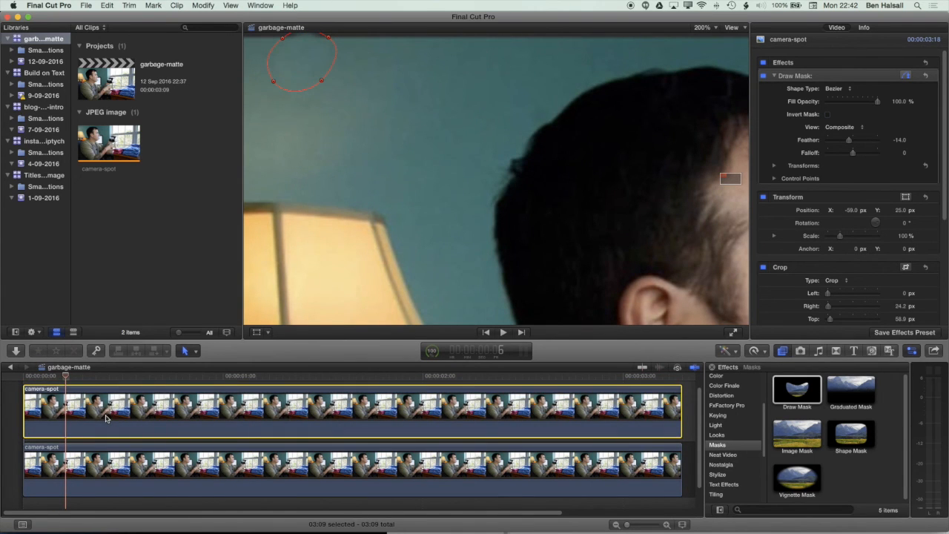
pyautogui.moveTo(344, 73)
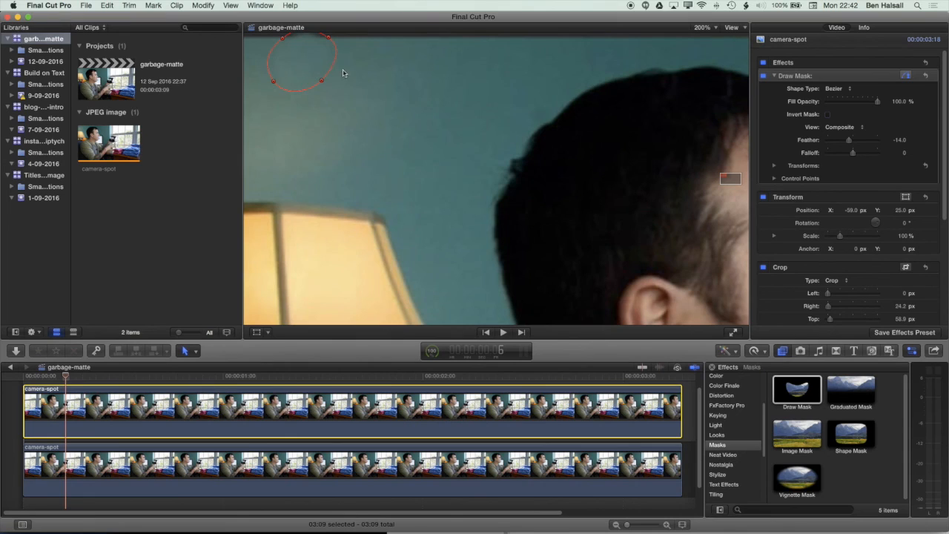
pyautogui.moveTo(247, 193)
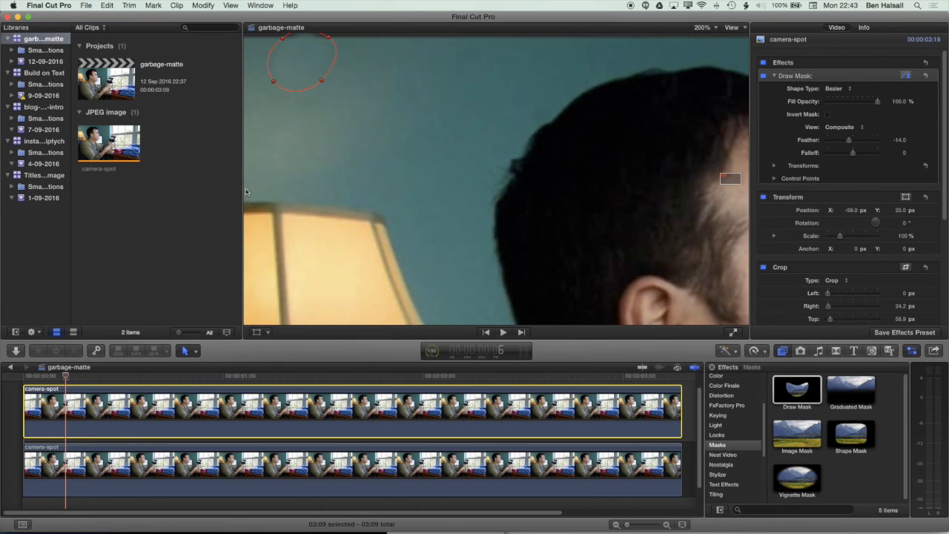
pyautogui.moveTo(258, 190)
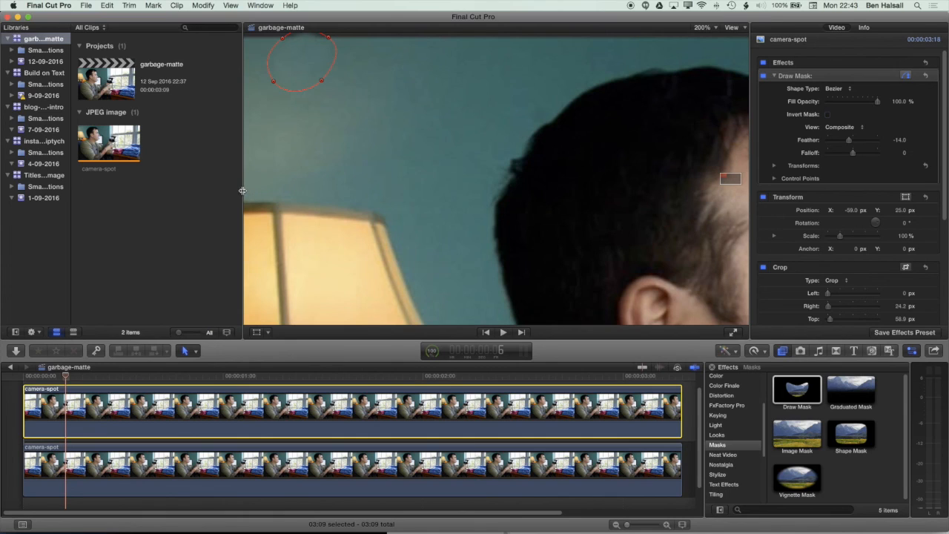
pyautogui.moveTo(262, 177)
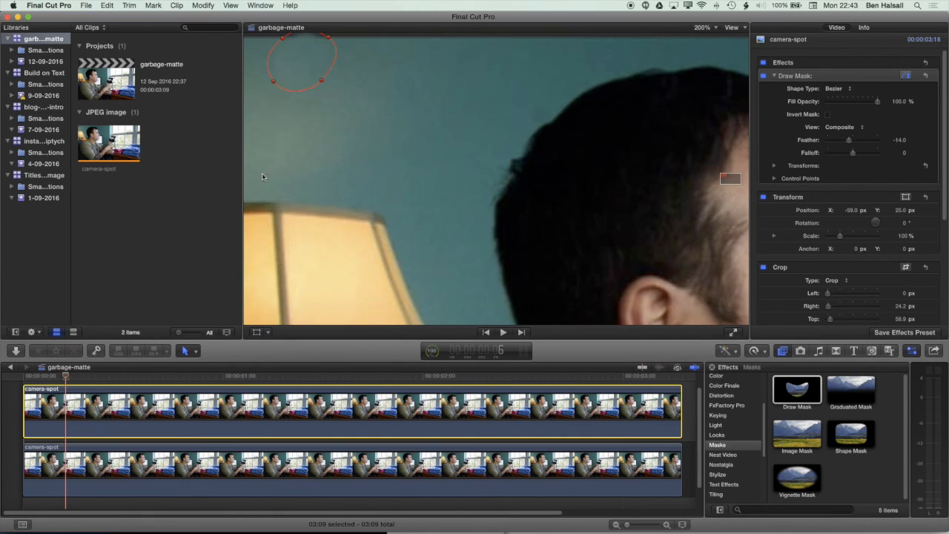
pyautogui.moveTo(261, 179)
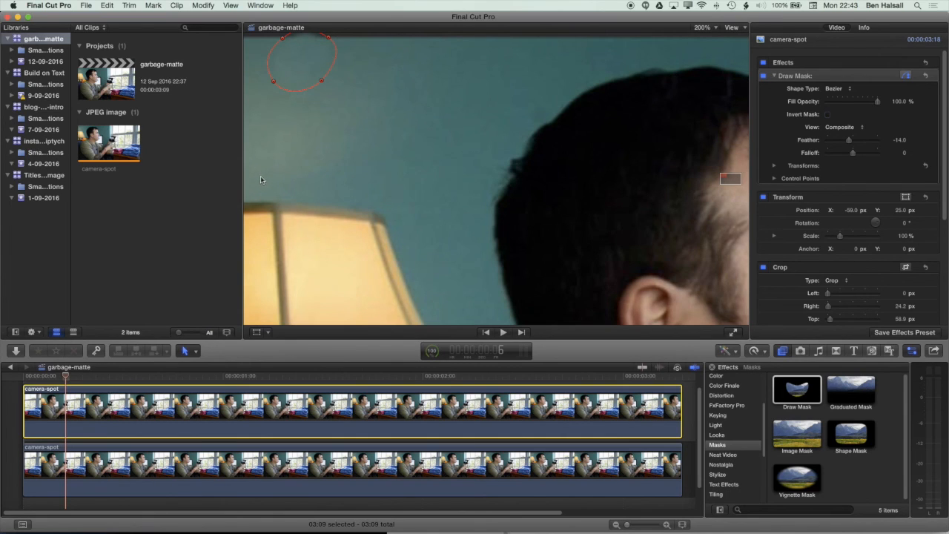
pyautogui.moveTo(258, 184)
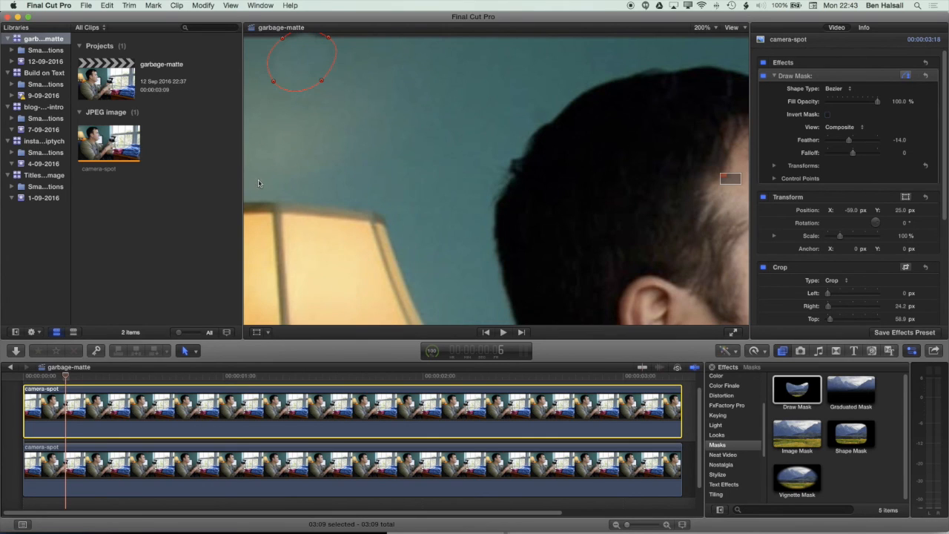
pyautogui.moveTo(249, 184)
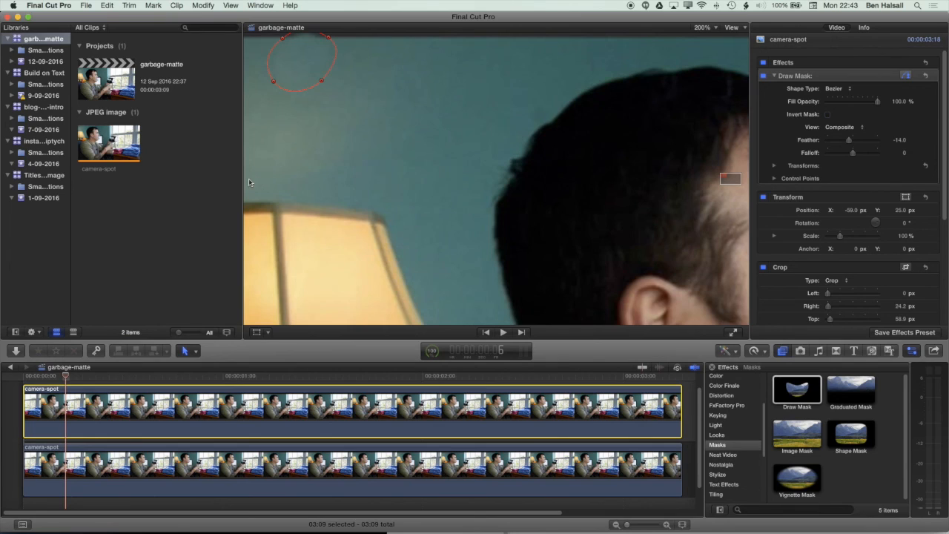